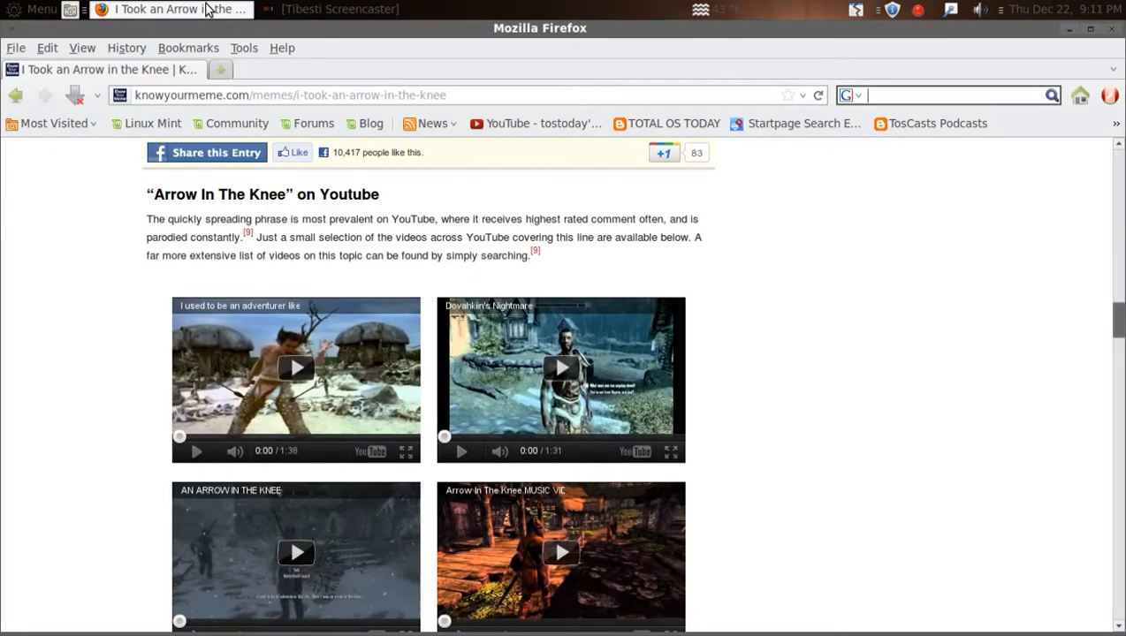
mouse_move(891, 382)
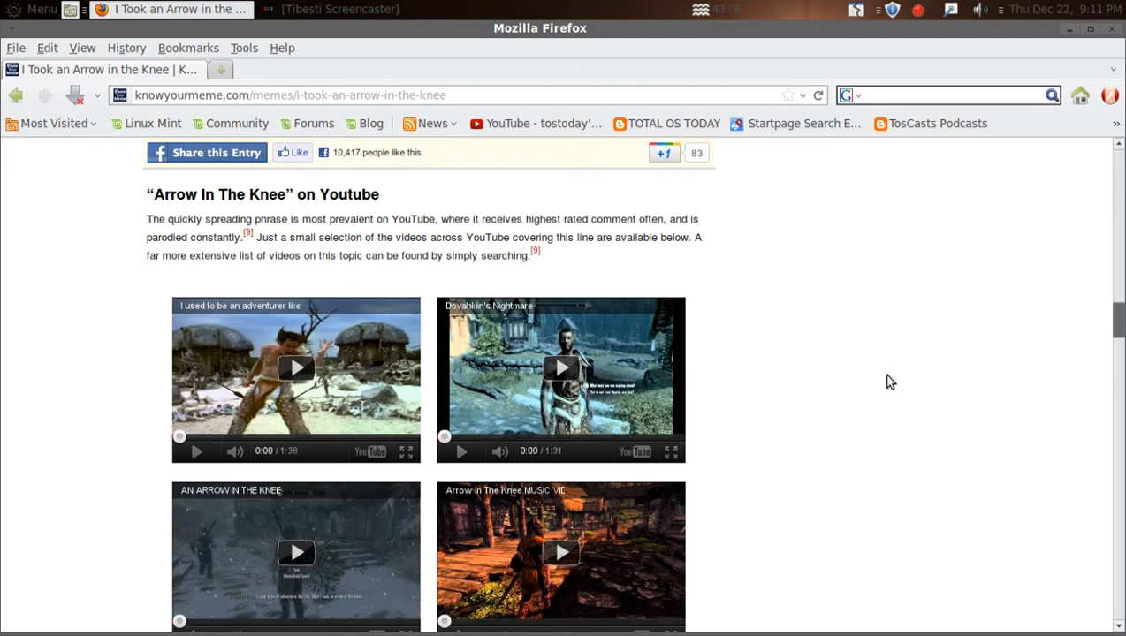
mouse_move(1088, 101)
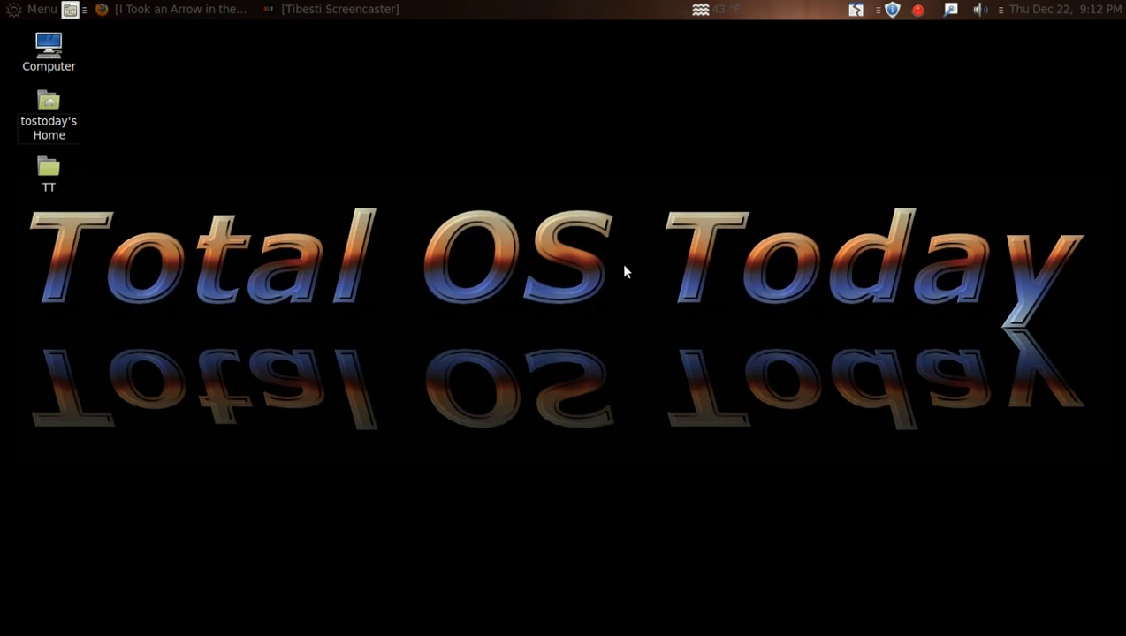
mouse_move(1021, 230)
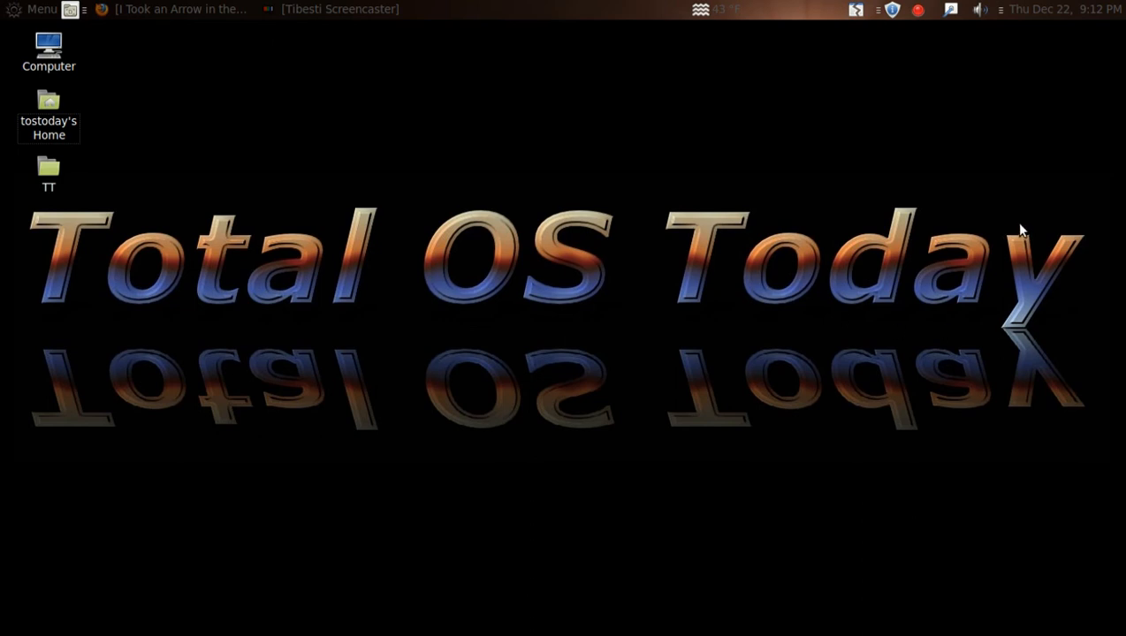